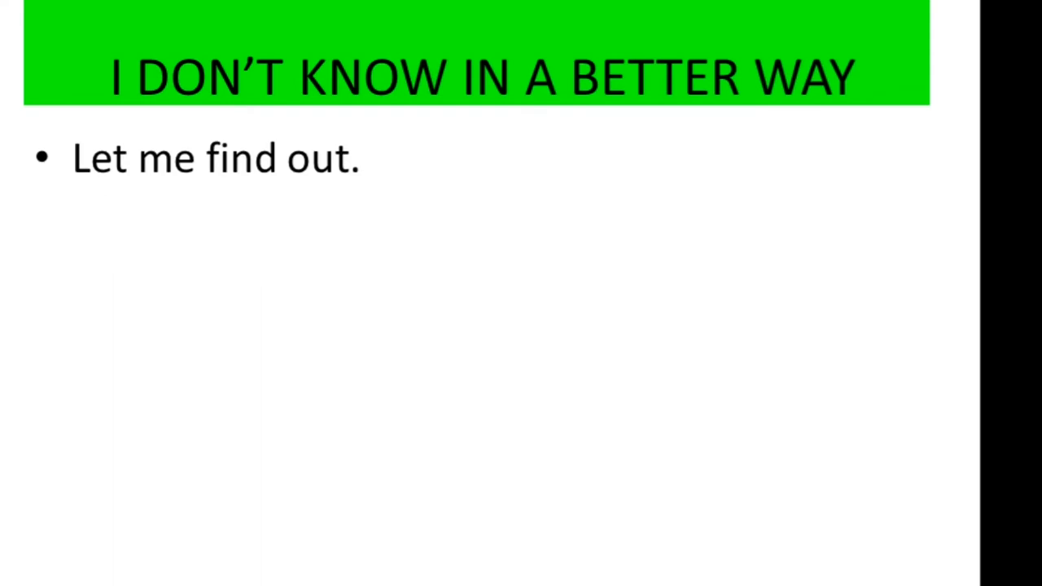
pyautogui.write("Honestly , I have no idea let's google it.")
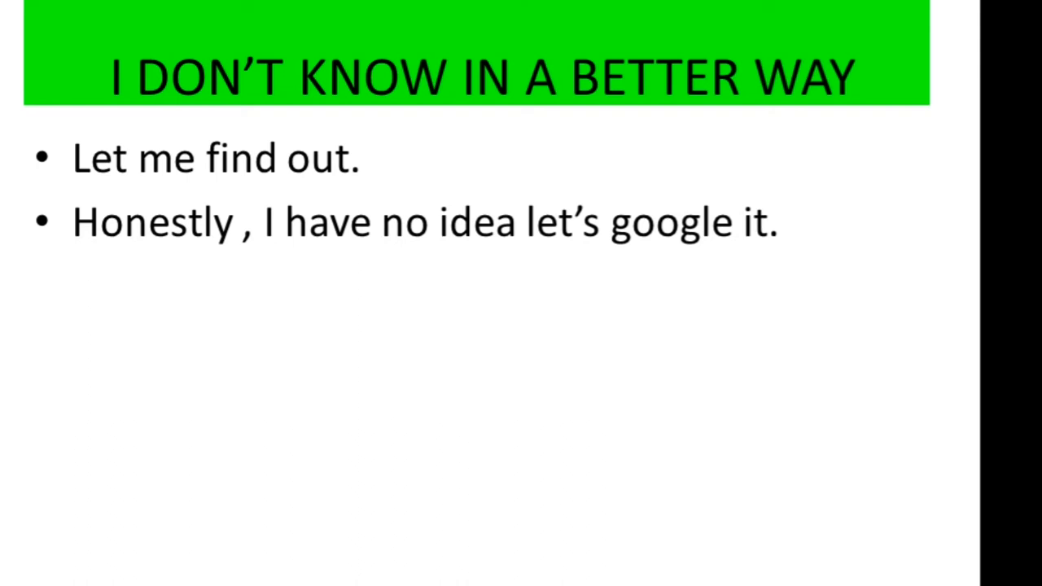